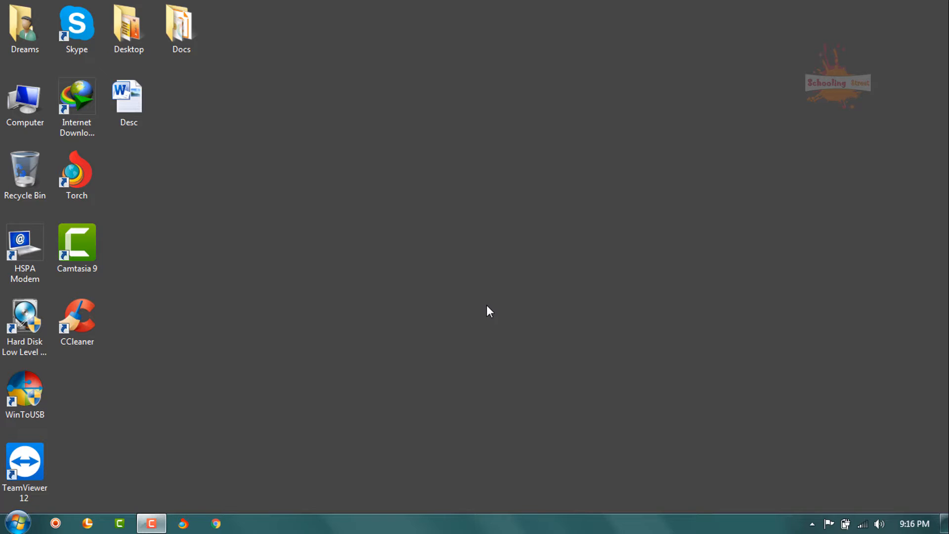
mouse_move(140, 478)
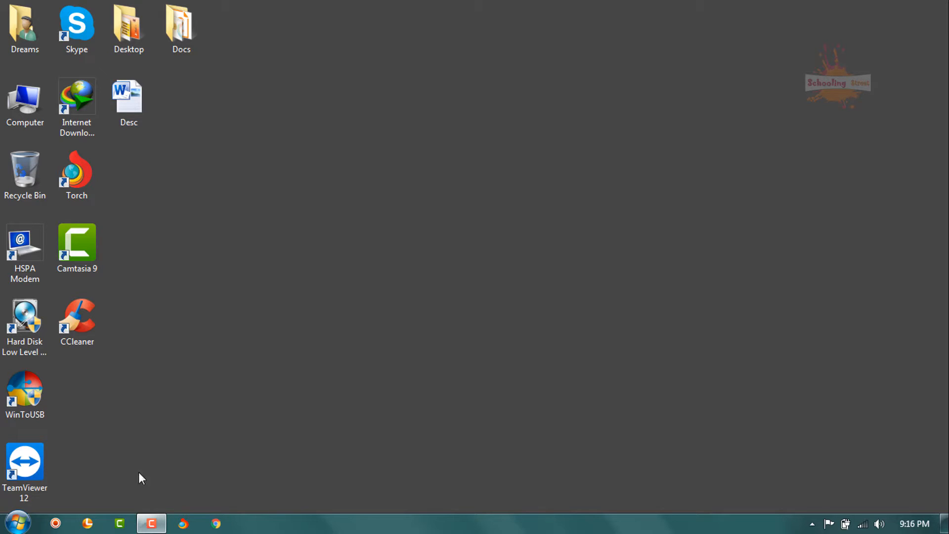
Step: Search for dxdiag, close the tool, and relaunch it with Win+R
left_click(17, 523)
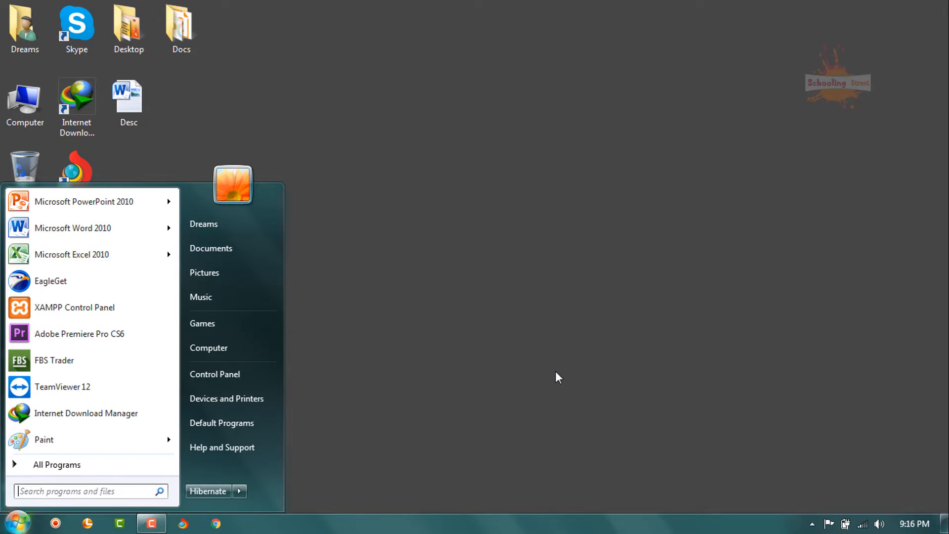
type("dxdiag")
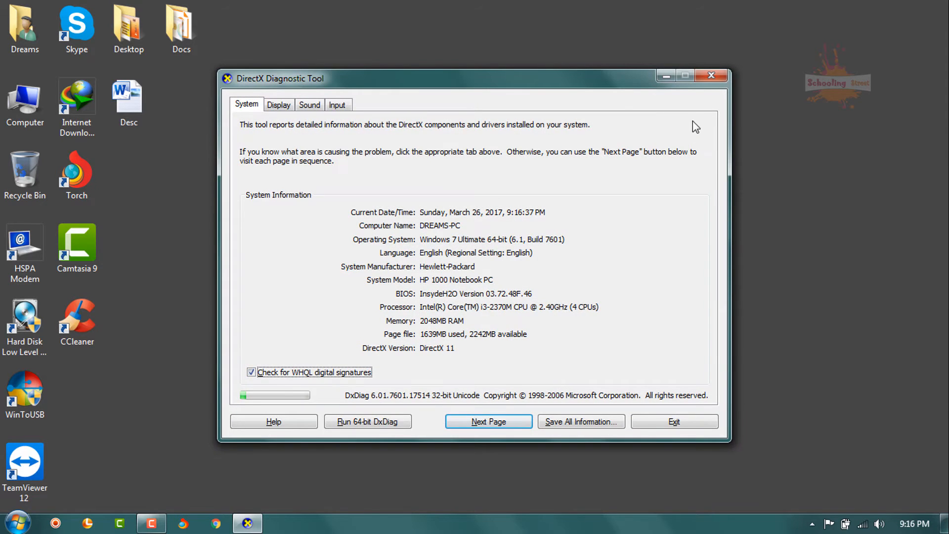
mouse_move(712, 75)
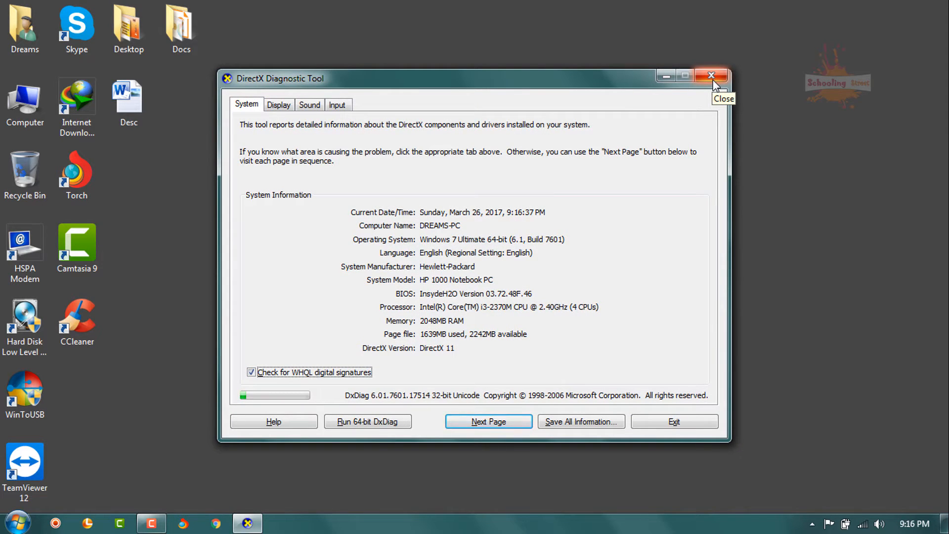
left_click(712, 76)
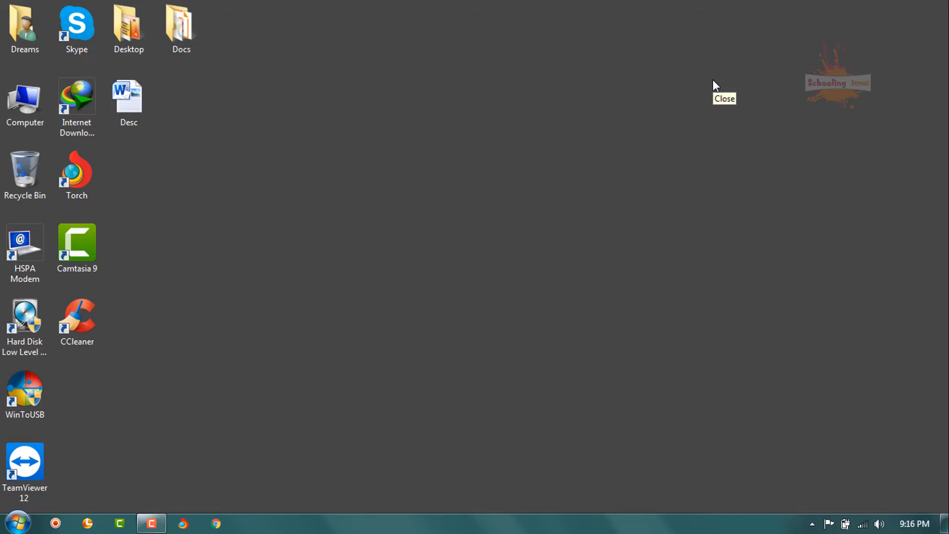
key("Win+r")
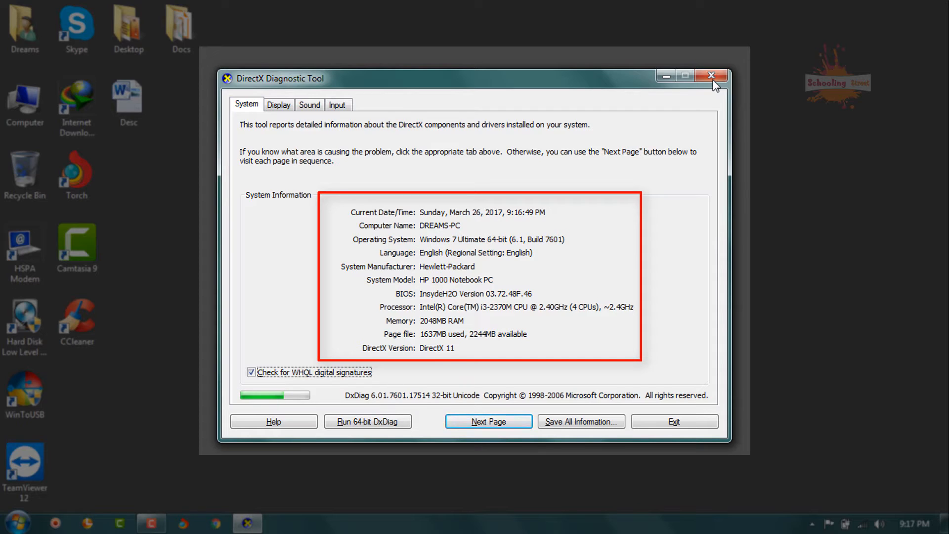
mouse_move(712, 75)
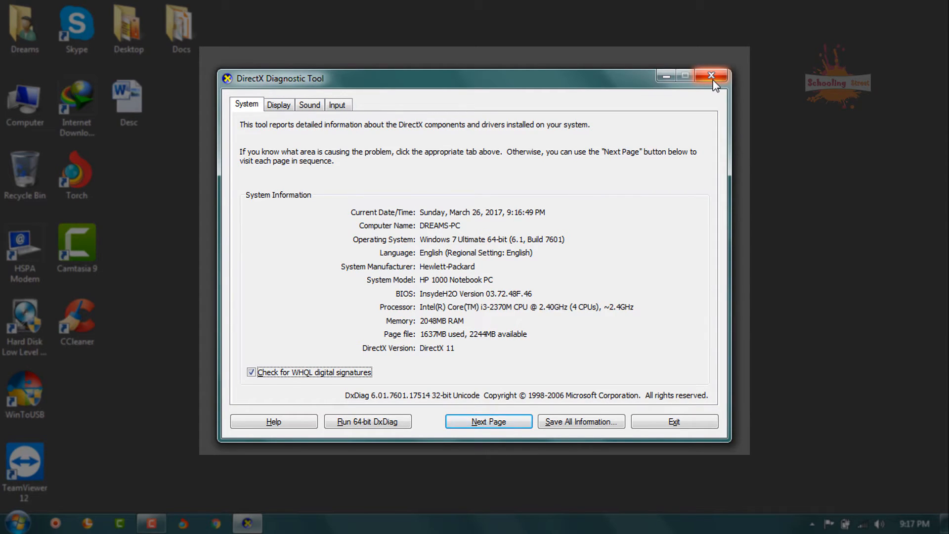
Step: Advance through the Display page to the Sound page showing Realtek speakers
left_click(488, 421)
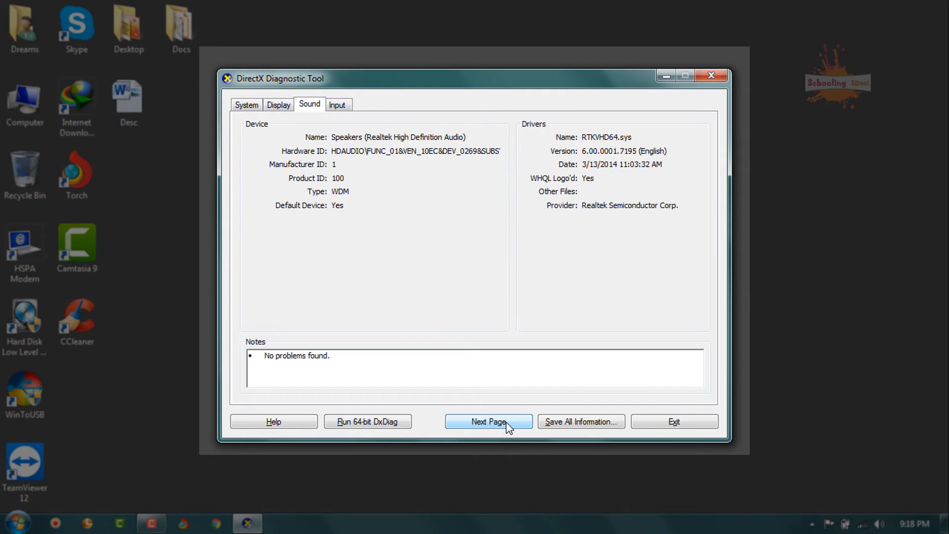
Step: Advance to the Input page and save all information as DxDiag.txt on the desktop
left_click(488, 421)
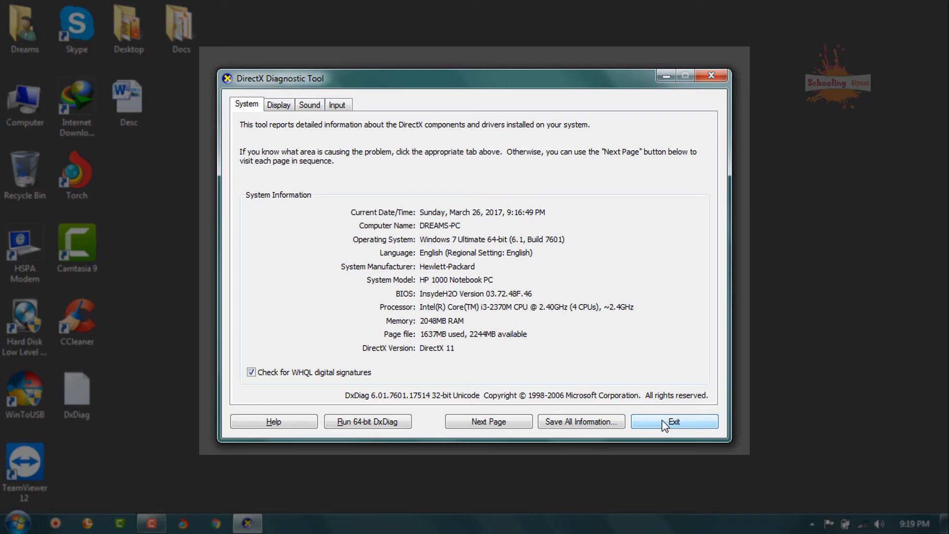
Step: Exit DxDiag and select the saved DxDiag file on the desktop
left_click(674, 422)
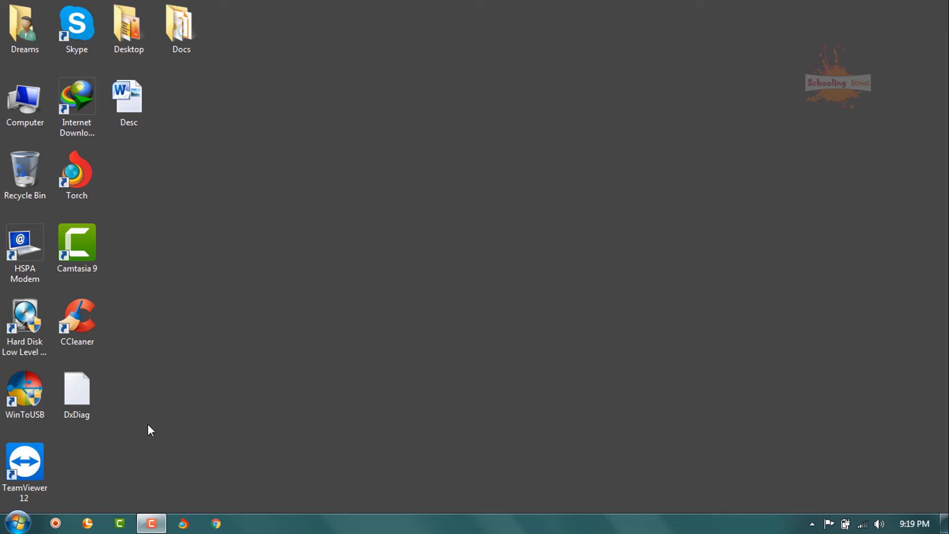
left_click(76, 390)
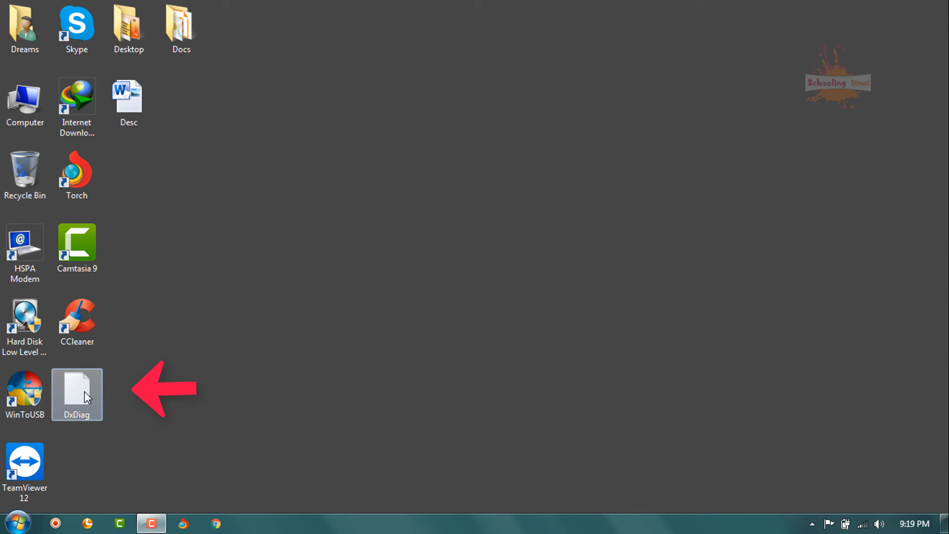